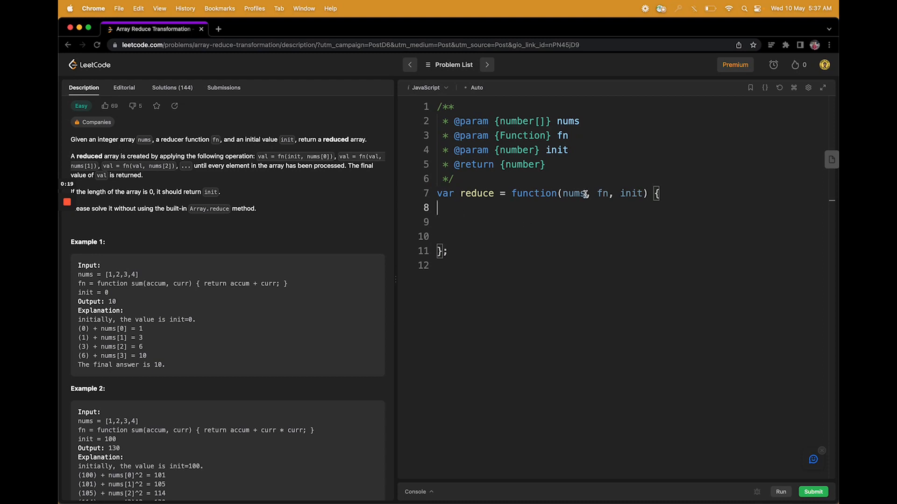
mouse_move(624, 193)
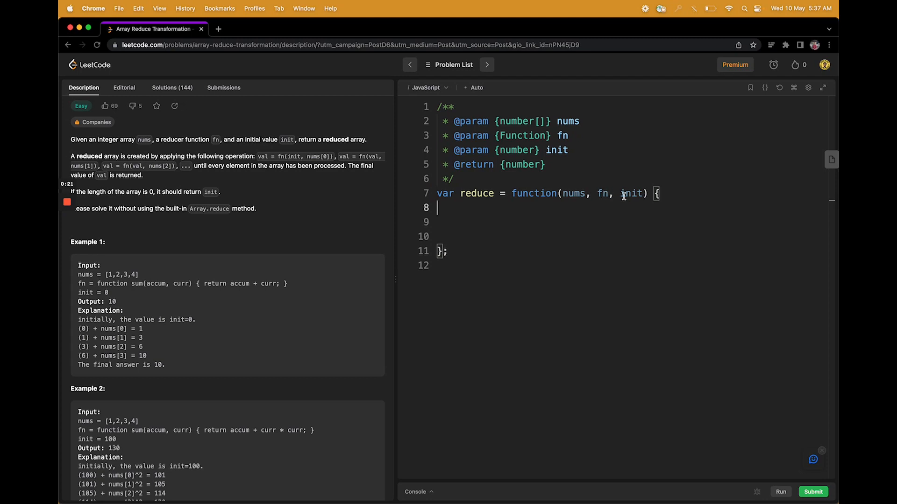
mouse_move(557, 217)
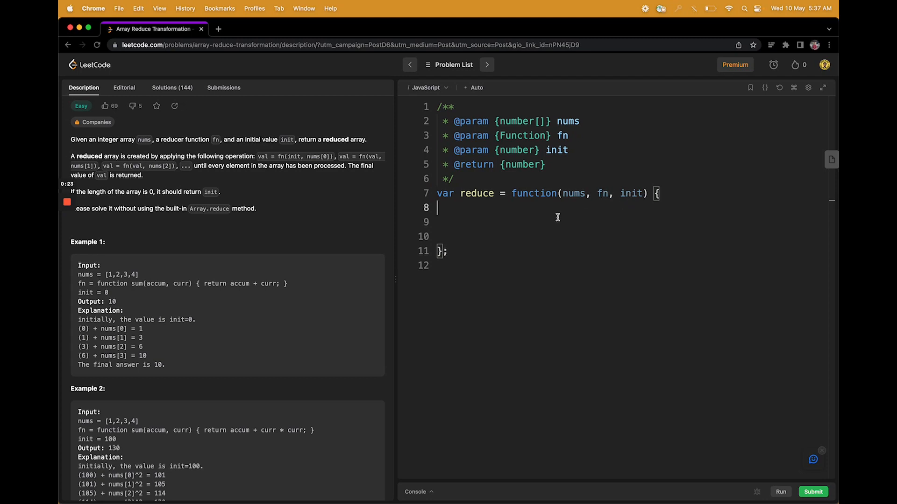
mouse_move(345, 189)
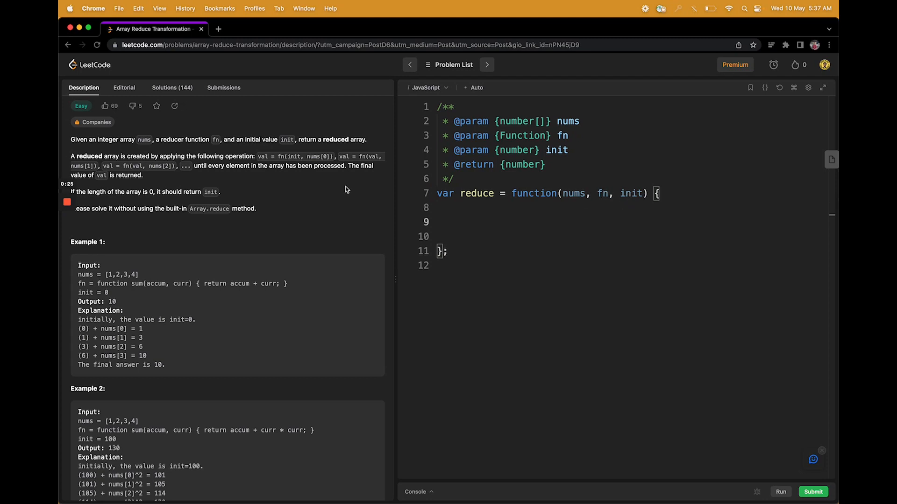
mouse_move(160, 156)
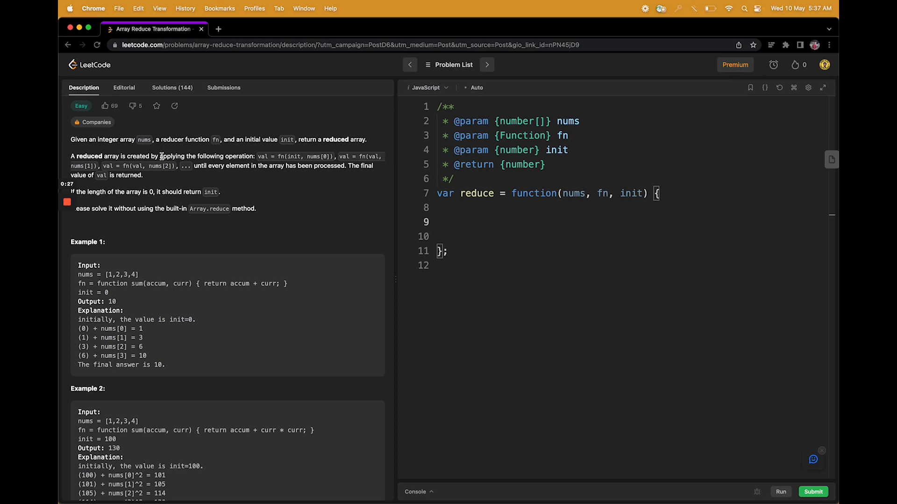
mouse_move(258, 165)
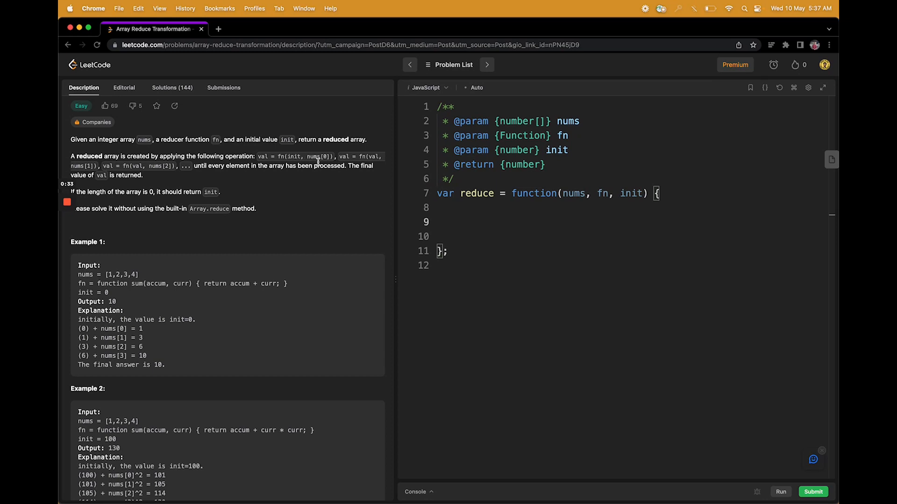
mouse_move(227, 180)
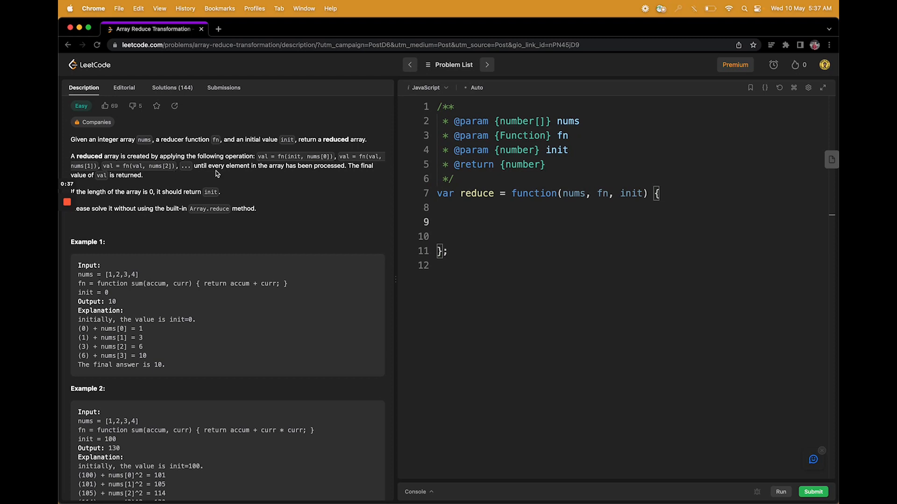
mouse_move(326, 175)
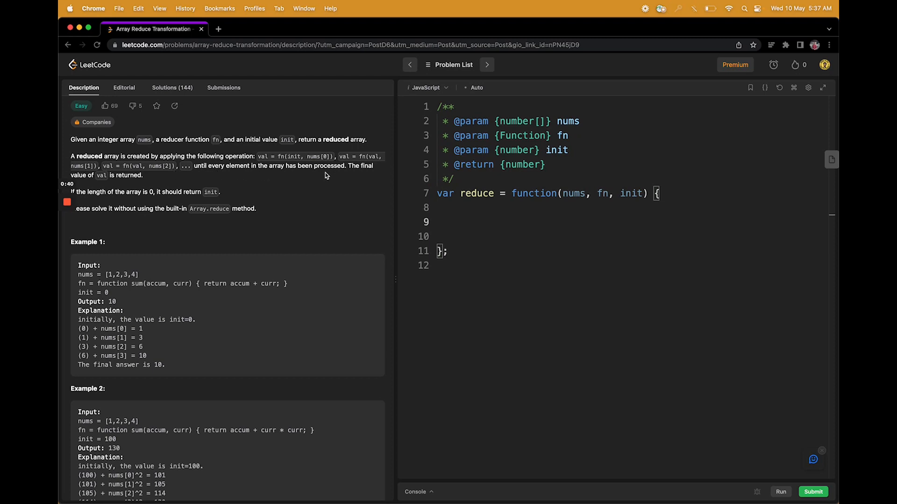
mouse_move(155, 183)
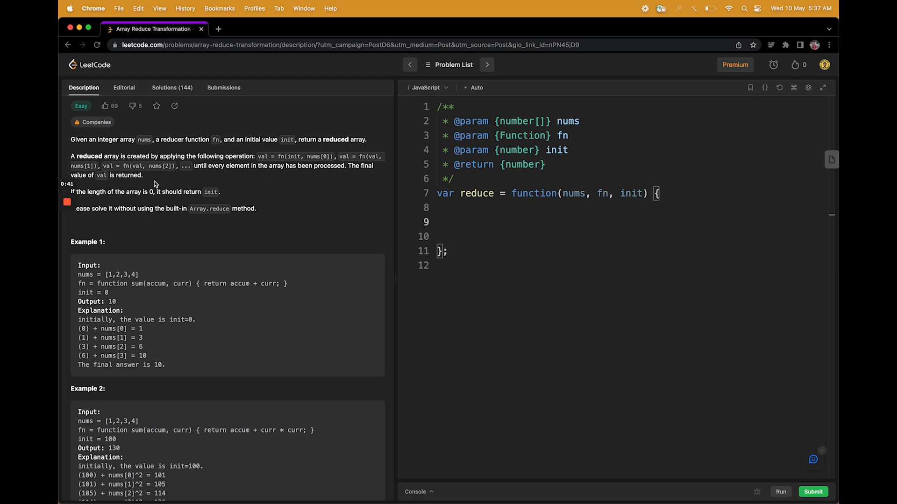
mouse_move(566, 211)
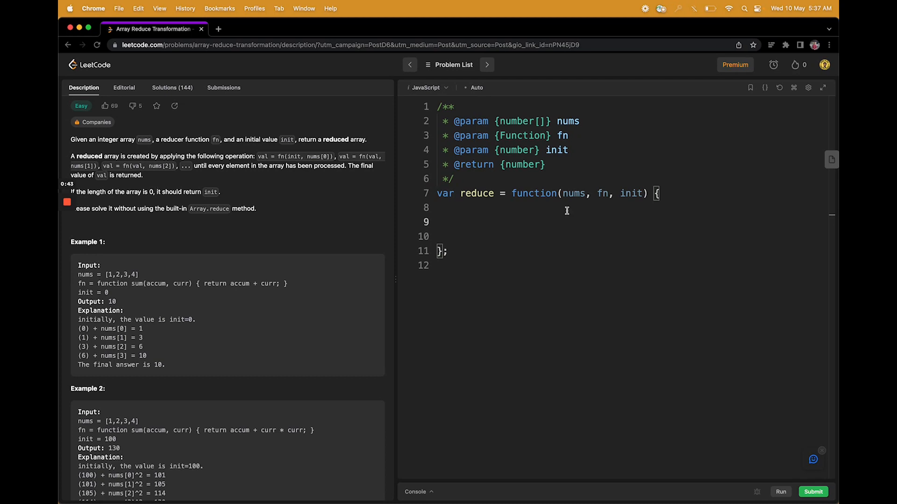
mouse_move(529, 210)
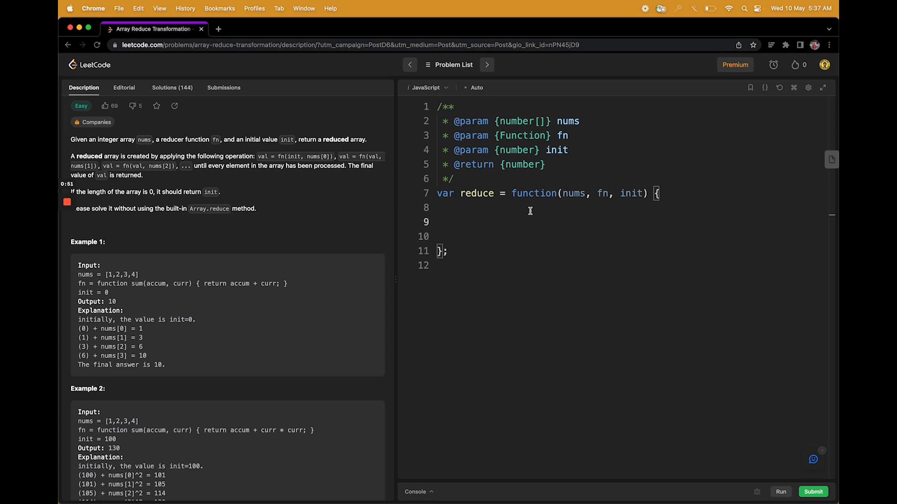
Write the reduce skeleton: let res = init, a for loop over nums.length, and return res.
double_click(601, 193)
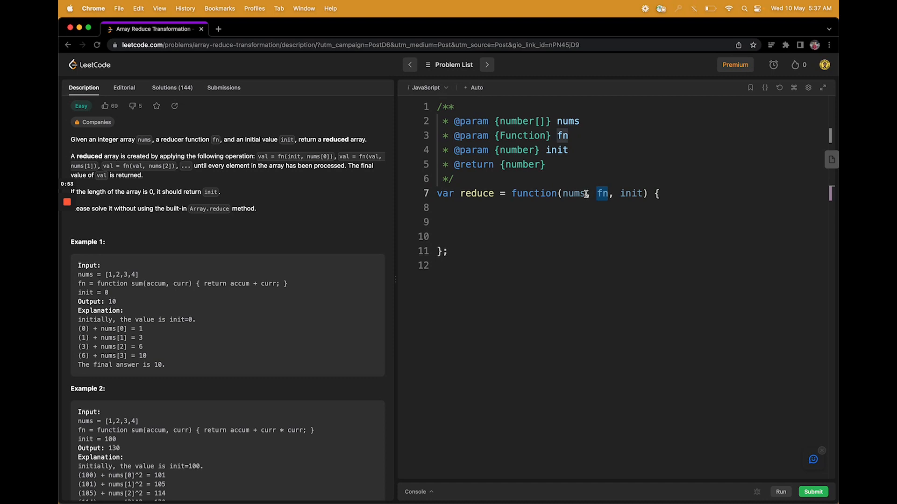
double_click(572, 194)
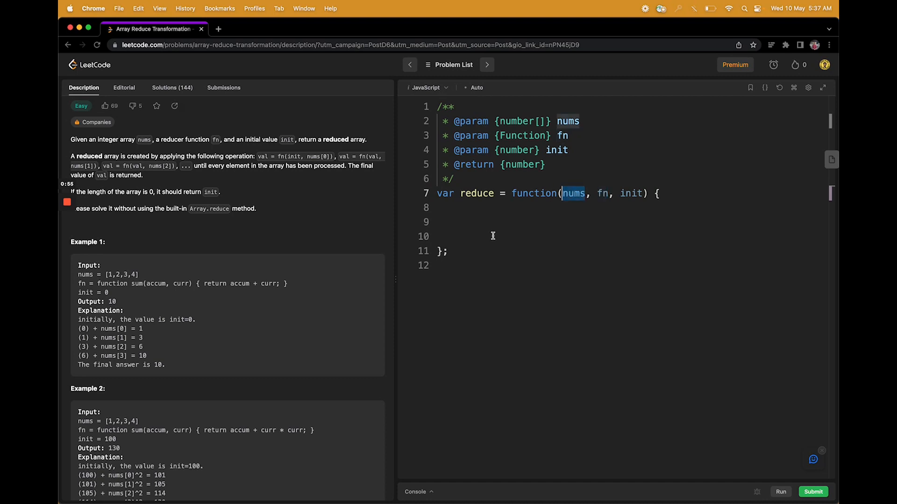
mouse_move(239, 241)
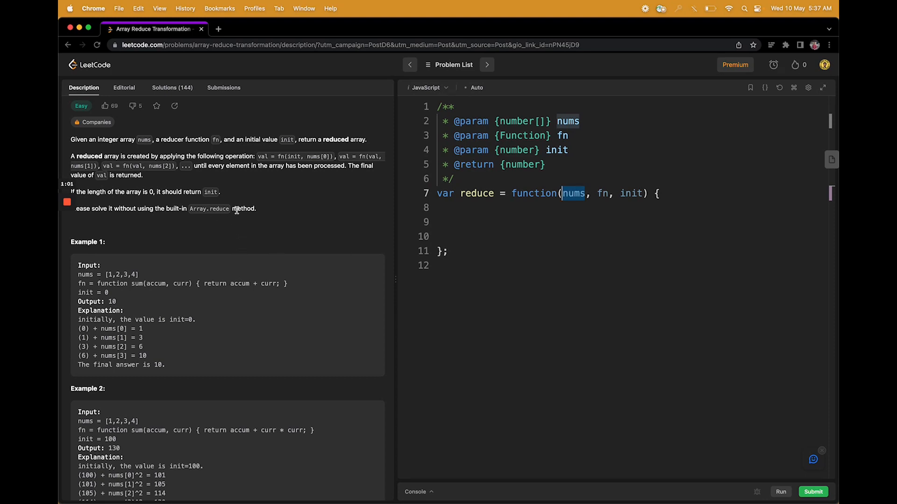
click(448, 252)
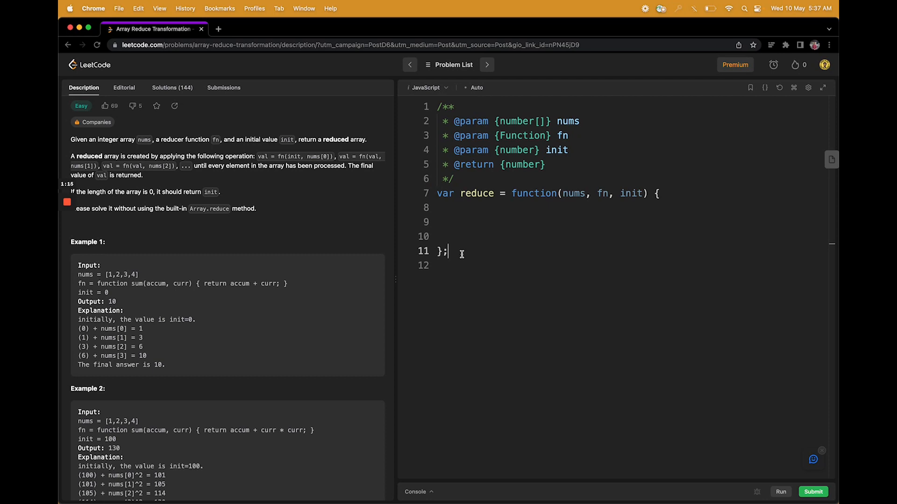
text(let res = init;)
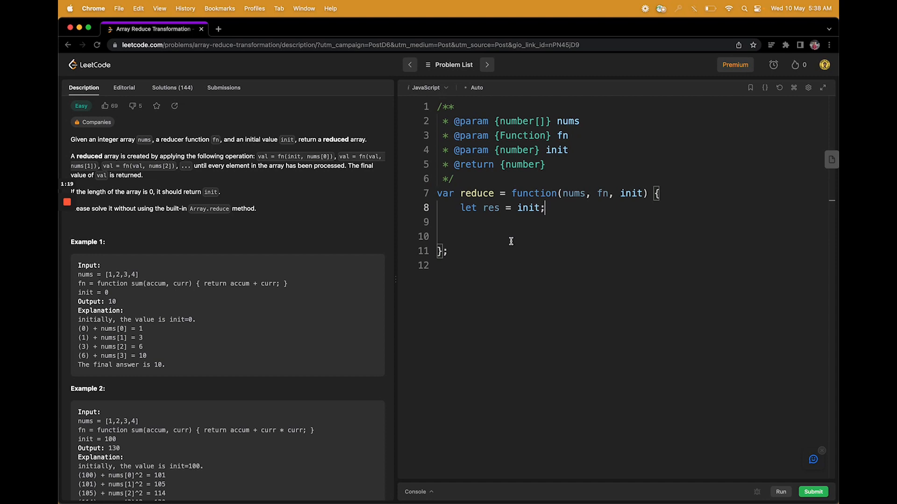
text(return res)
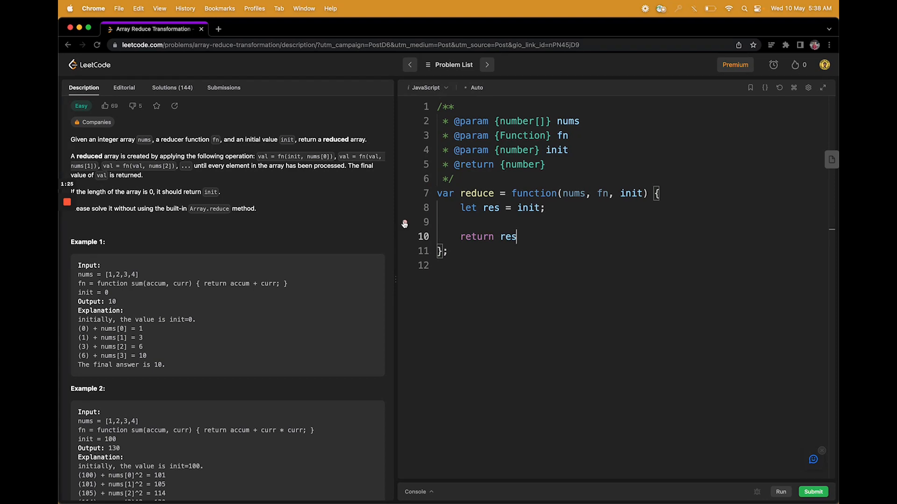
text(for (let i = 0; i < nums.length; i++) {)
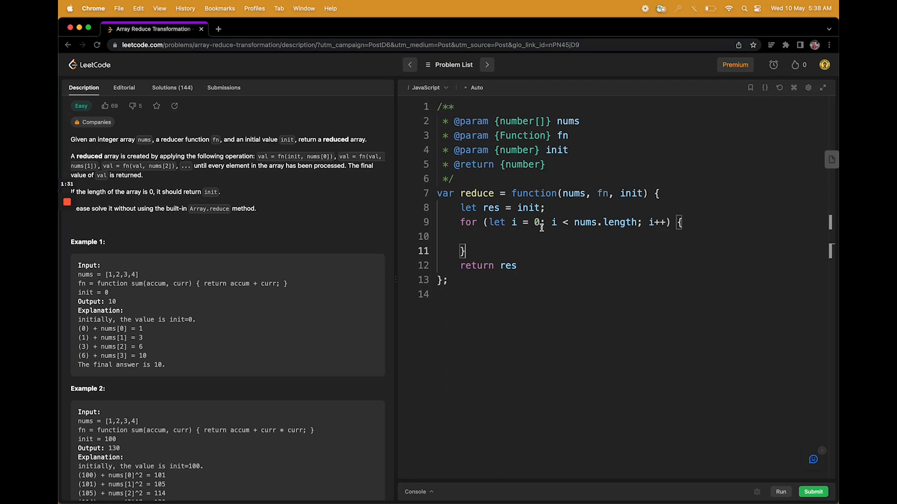
mouse_move(561, 306)
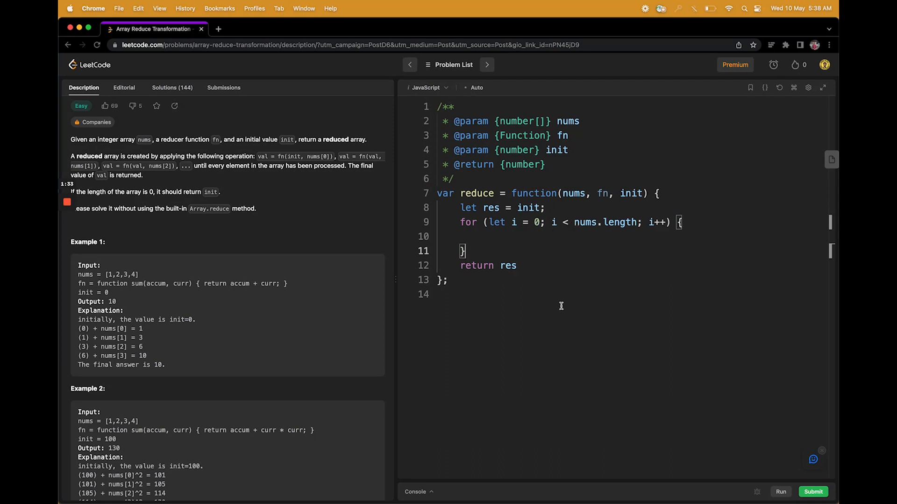
mouse_move(109, 158)
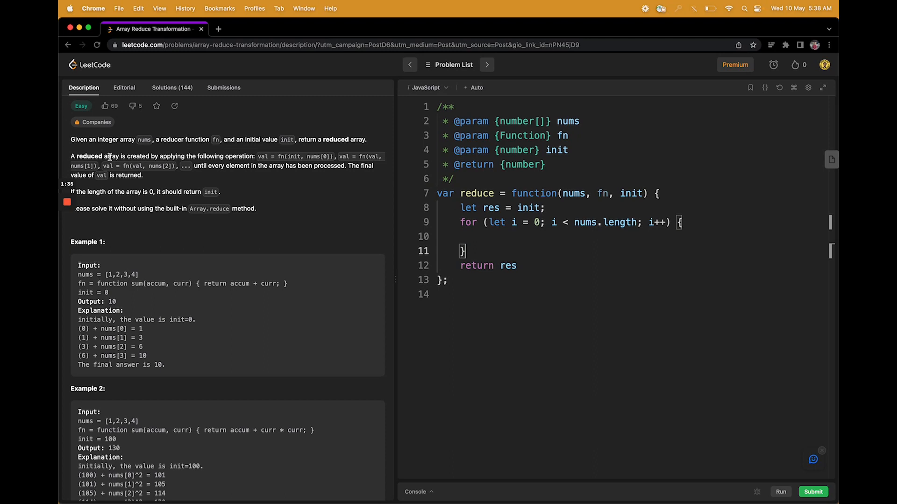
mouse_move(369, 164)
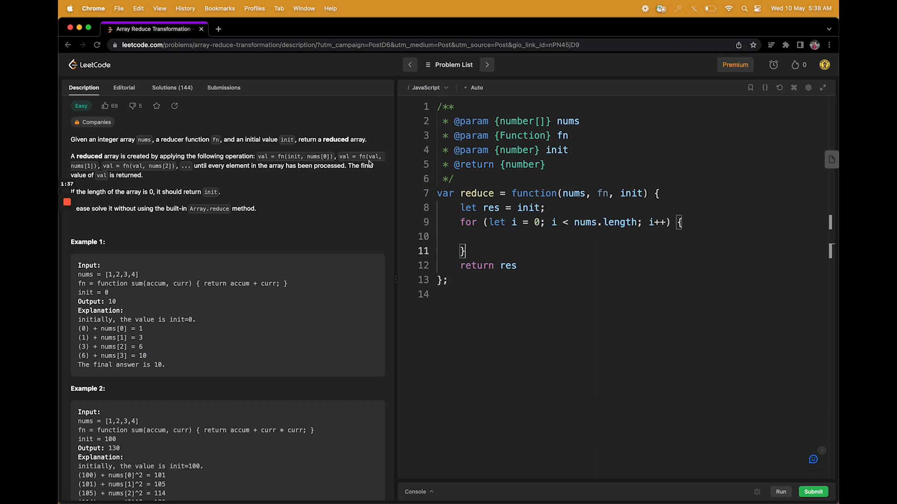
Make each loop pass update the accumulator with res = fn(res, nums[i]).
click(405, 207)
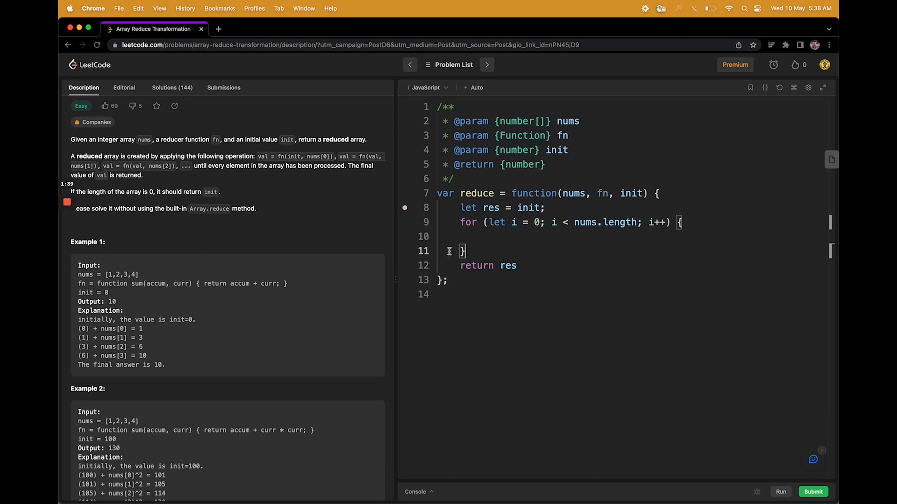
text(res = fn(res, nums[i]))
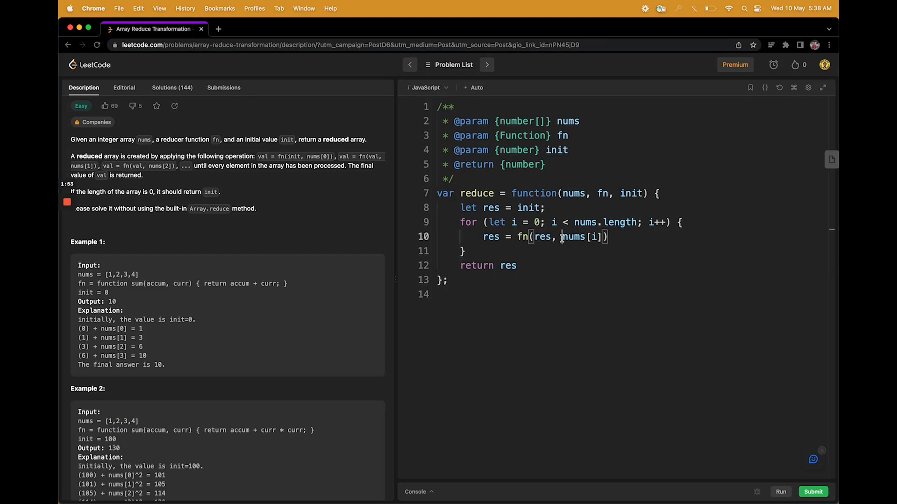
double_click(583, 237)
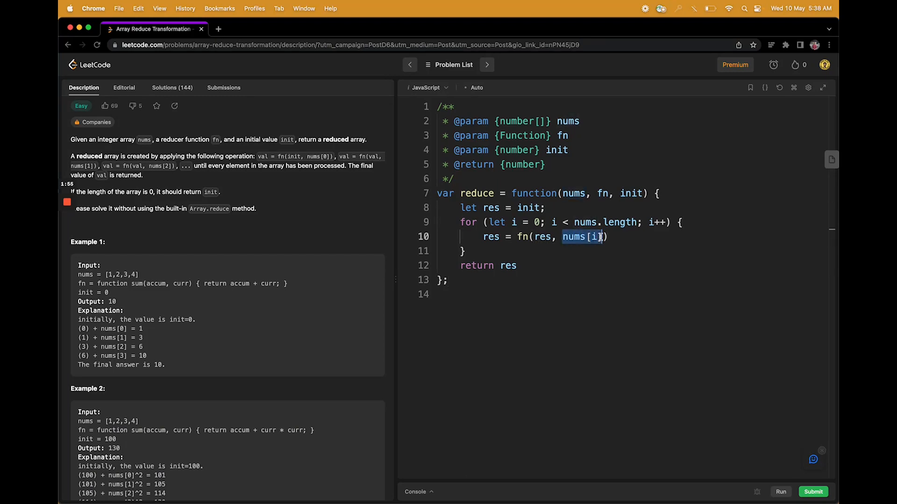
double_click(294, 156)
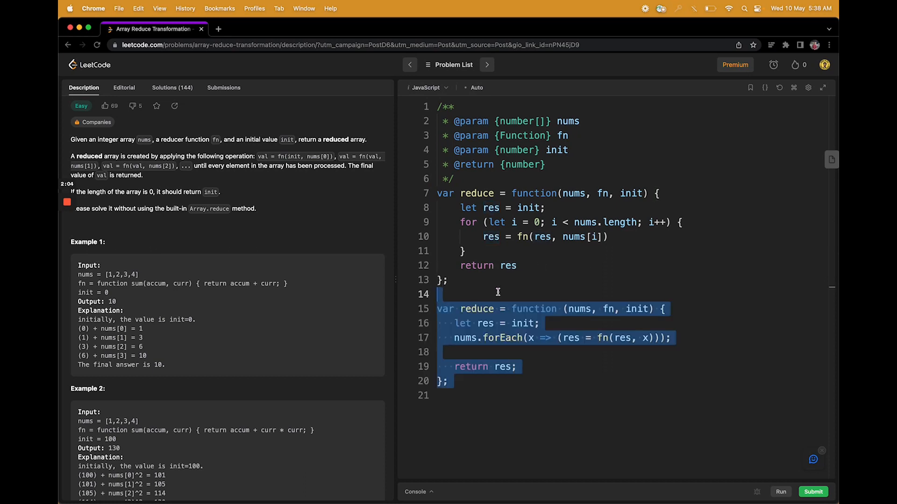
key(Backspace)
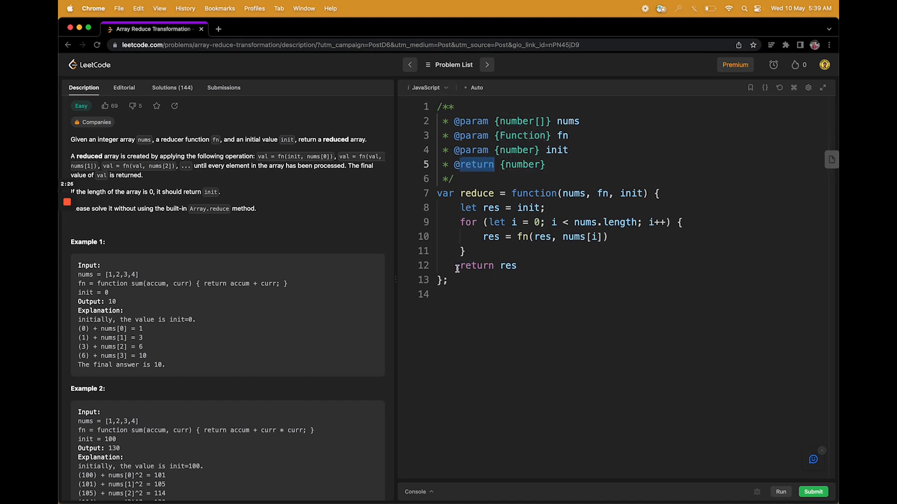
double_click(476, 265)
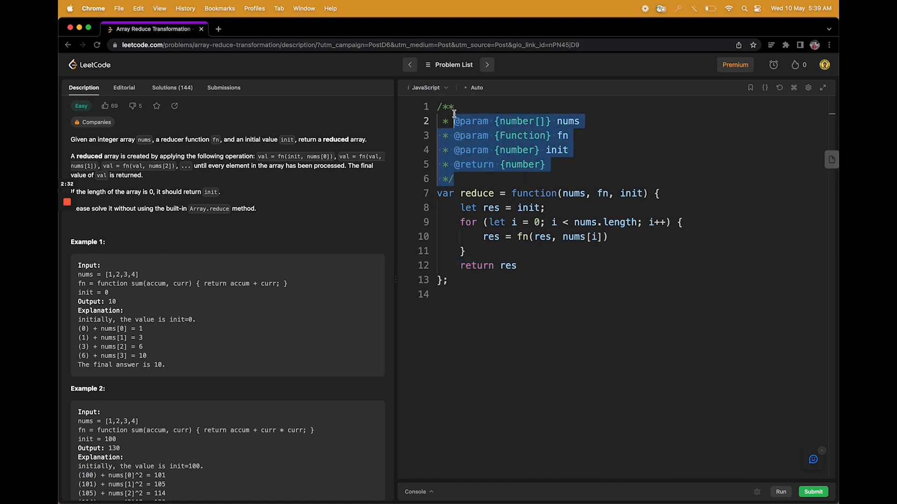
click(488, 330)
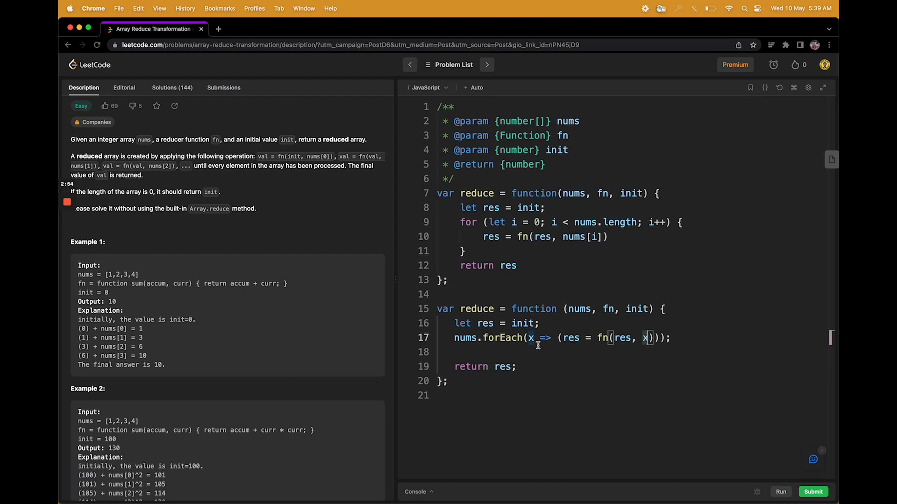
Point out the callback parameter x and run the code to confirm Accepted.
double_click(502, 366)
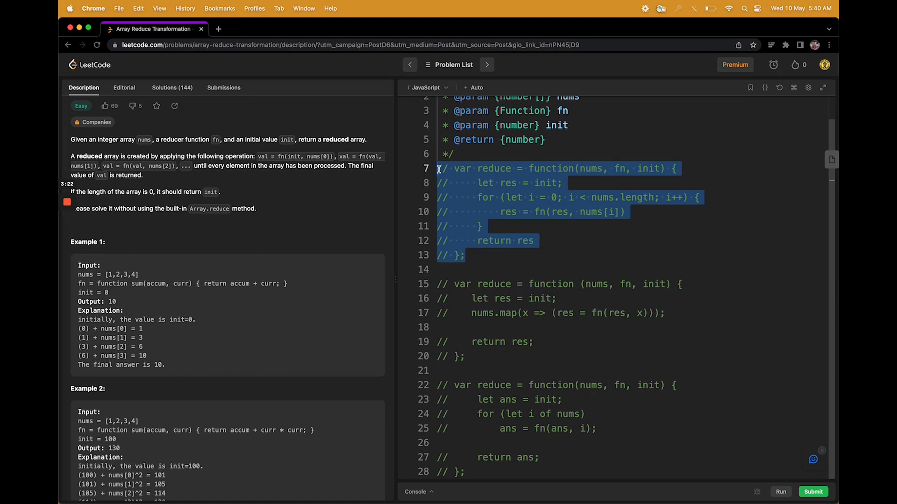
click(780, 492)
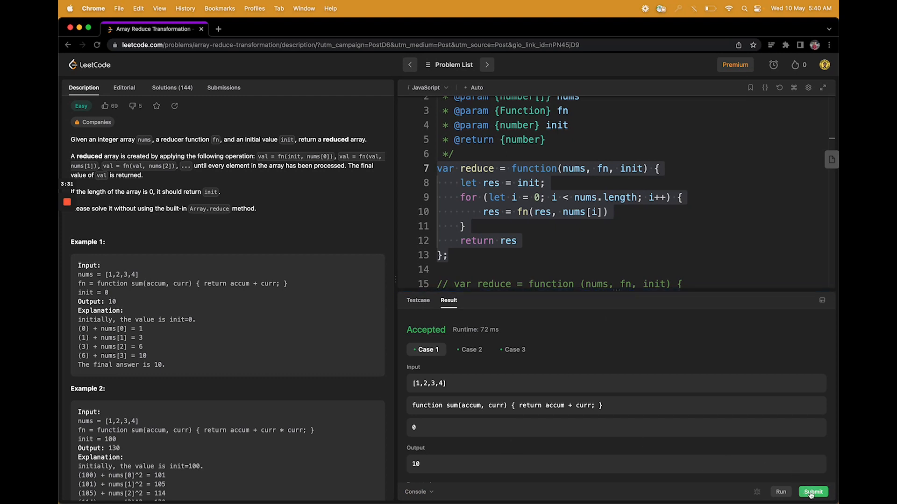
Submit the for-loop reduce solution for judging, getting Accepted at 54 ms.
click(813, 491)
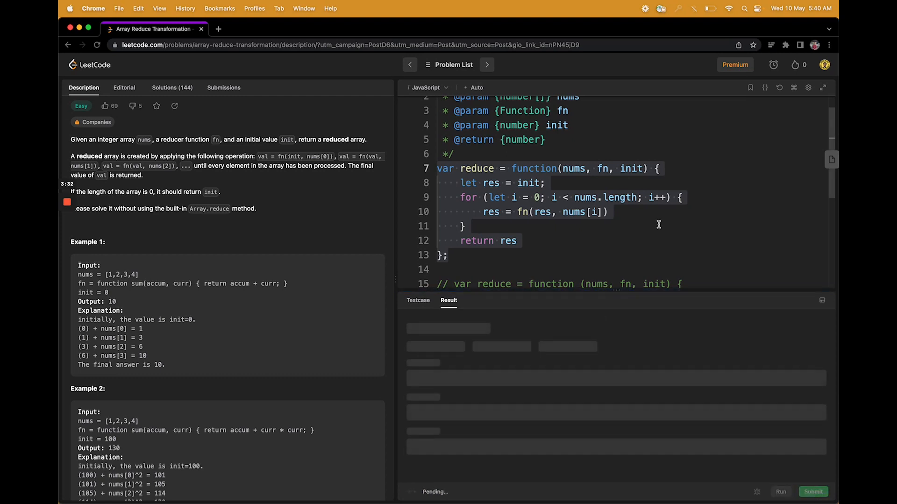
click(813, 491)
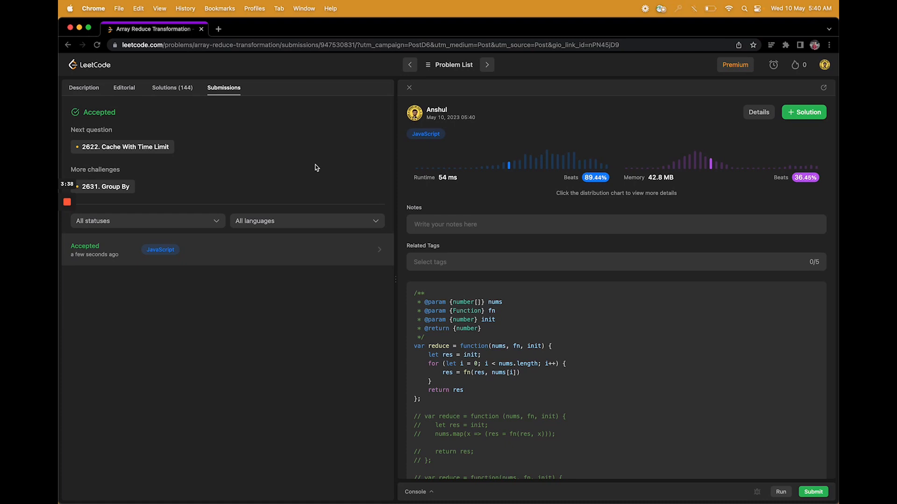
mouse_move(166, 167)
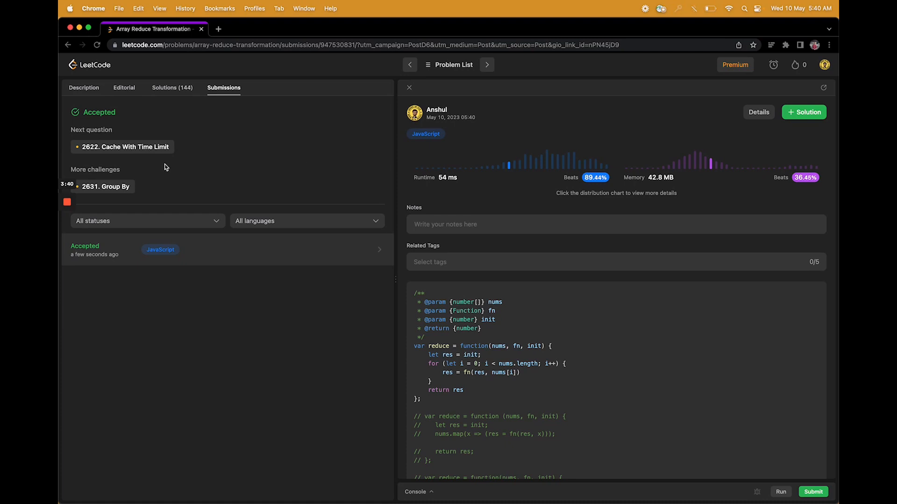